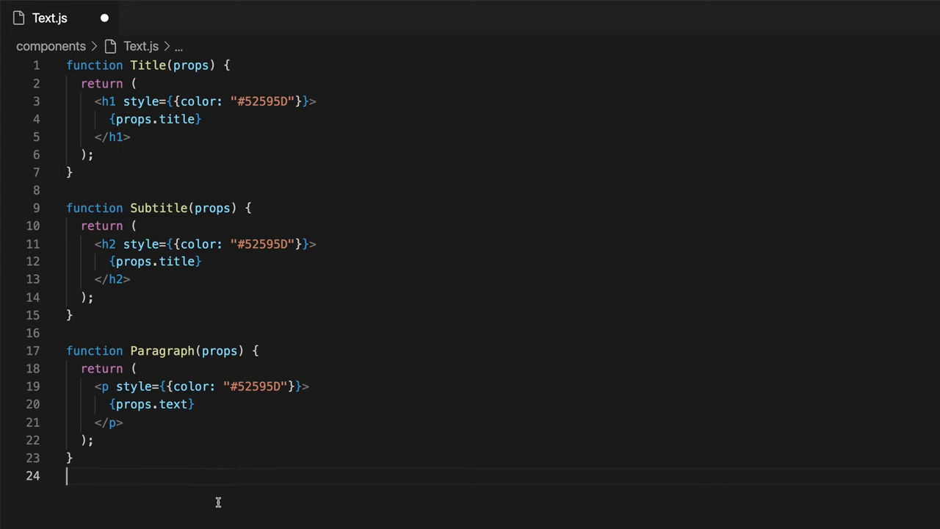
Add "import { DARK_GRAY } from '../constants/colours';" at the top of Text.js after checking colours.js
click(176, 18)
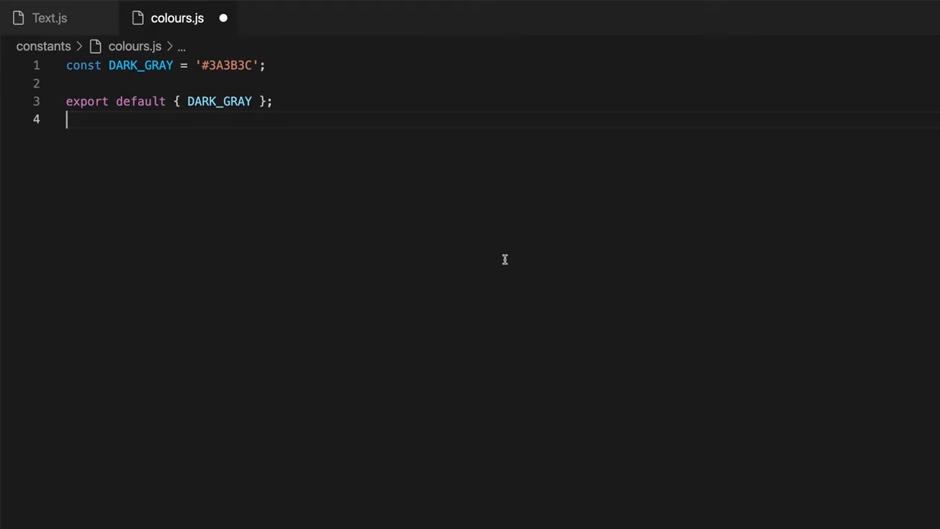
click(50, 17)
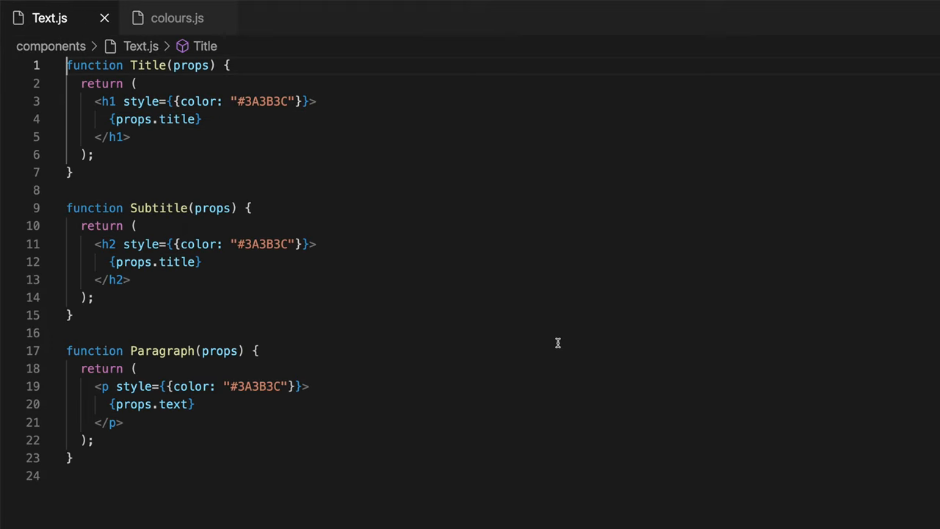
text(import { DARK_GRAY } from '../constants/colours';)
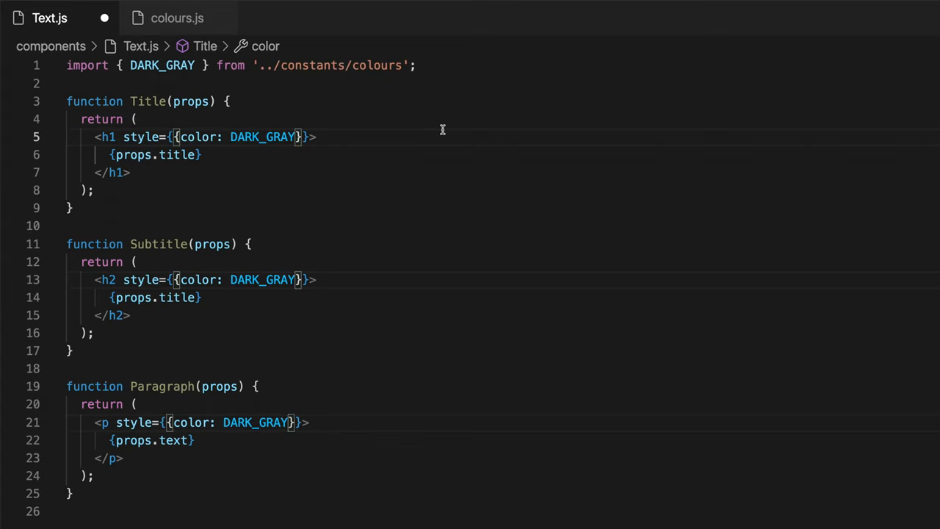
Review post.js and the new isUserPermitted.js ownership-check function, returning to post.js
click(176, 17)
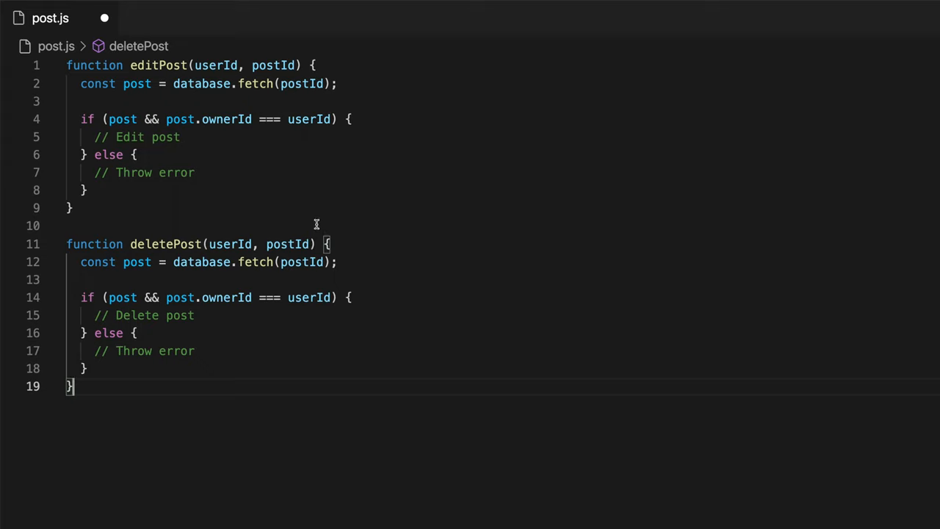
mouse_move(309, 244)
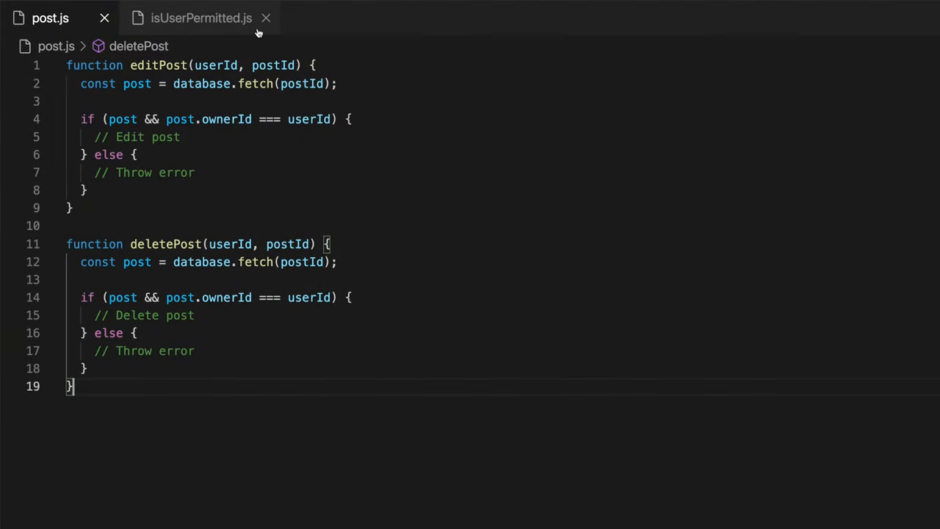
click(200, 18)
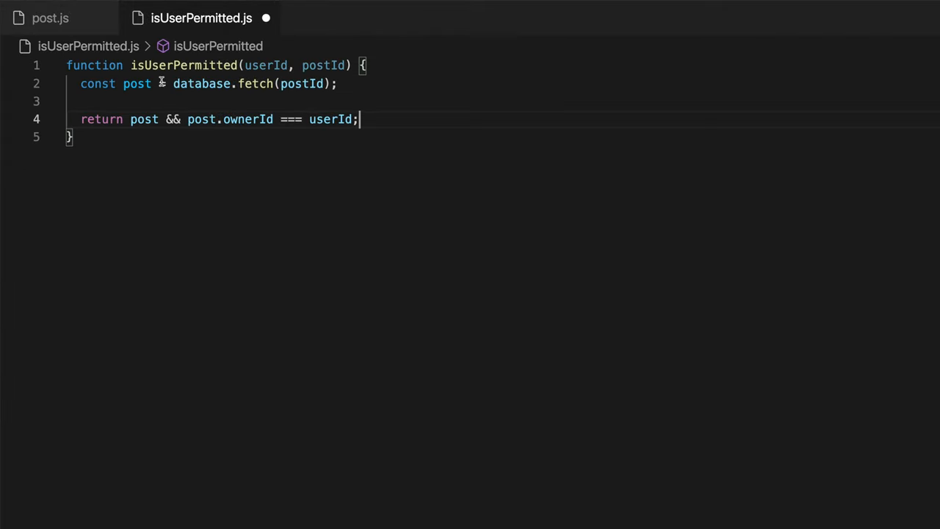
click(50, 18)
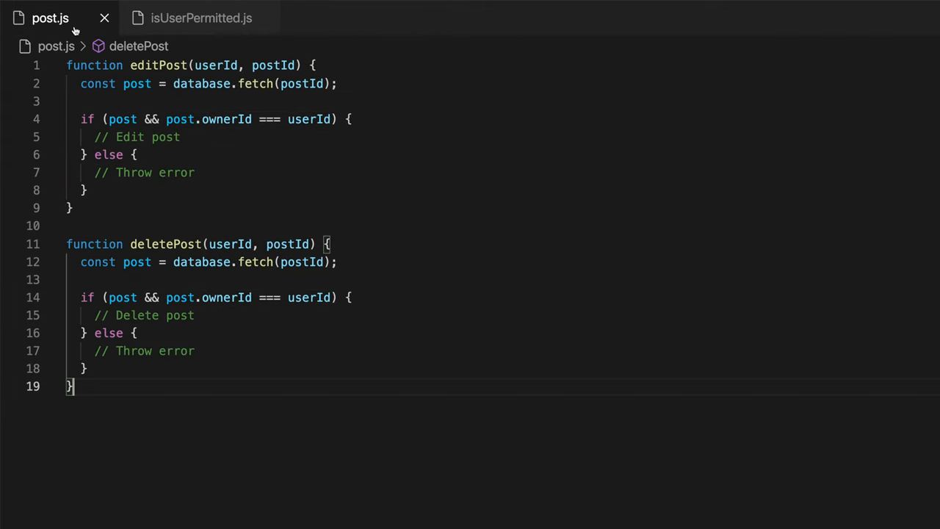